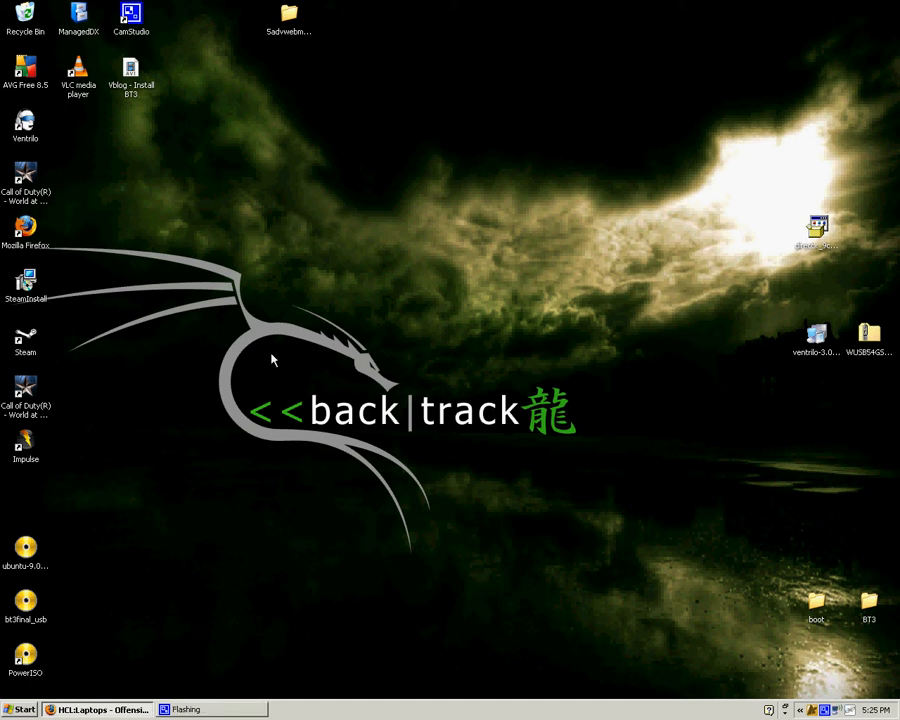
mouse_move(280, 68)
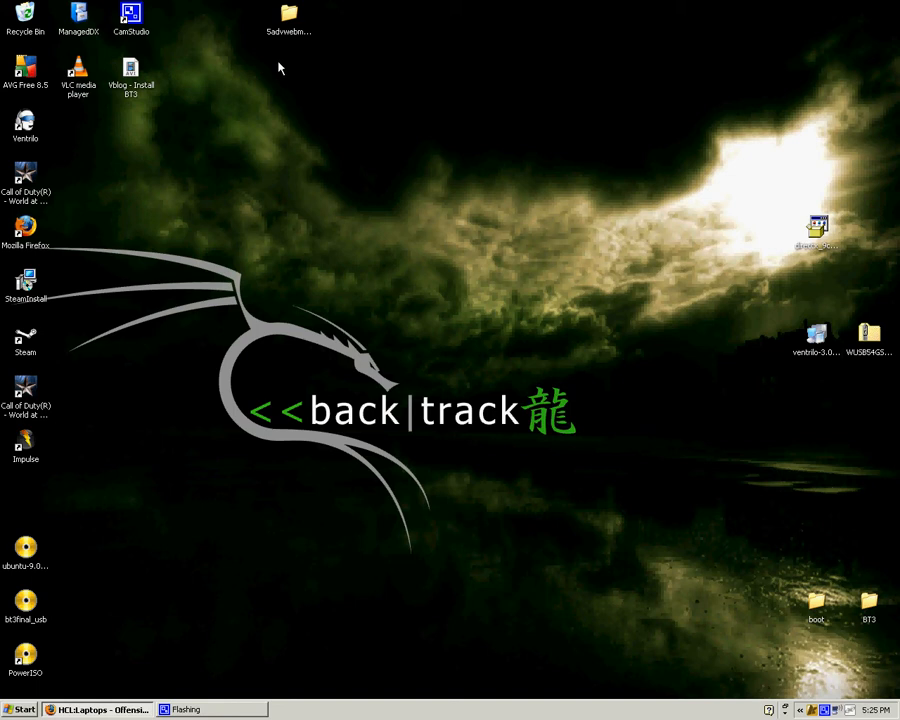
mouse_move(280, 128)
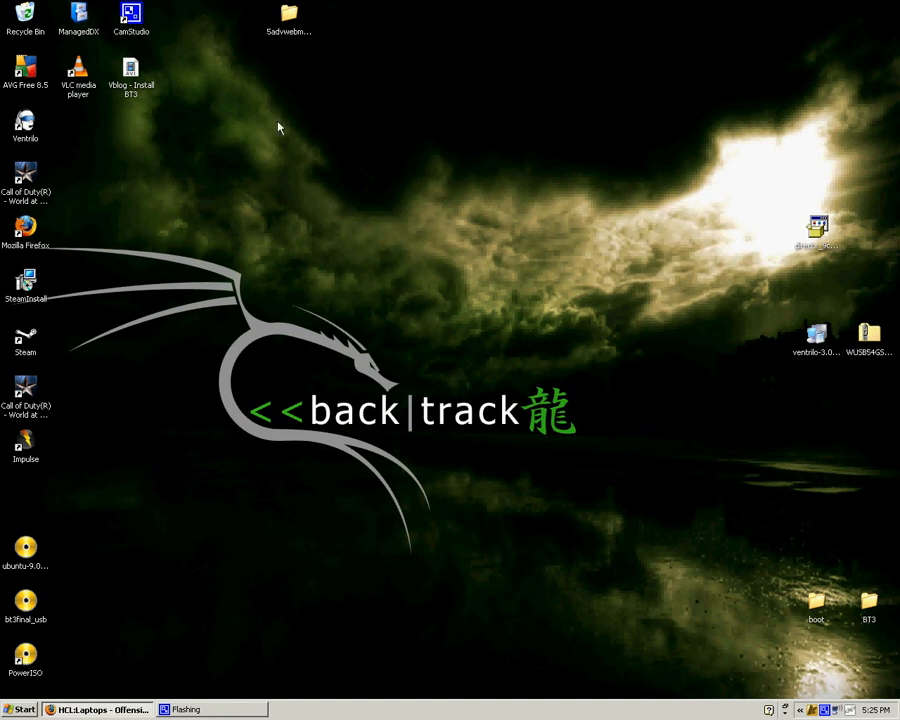
mouse_move(290, 56)
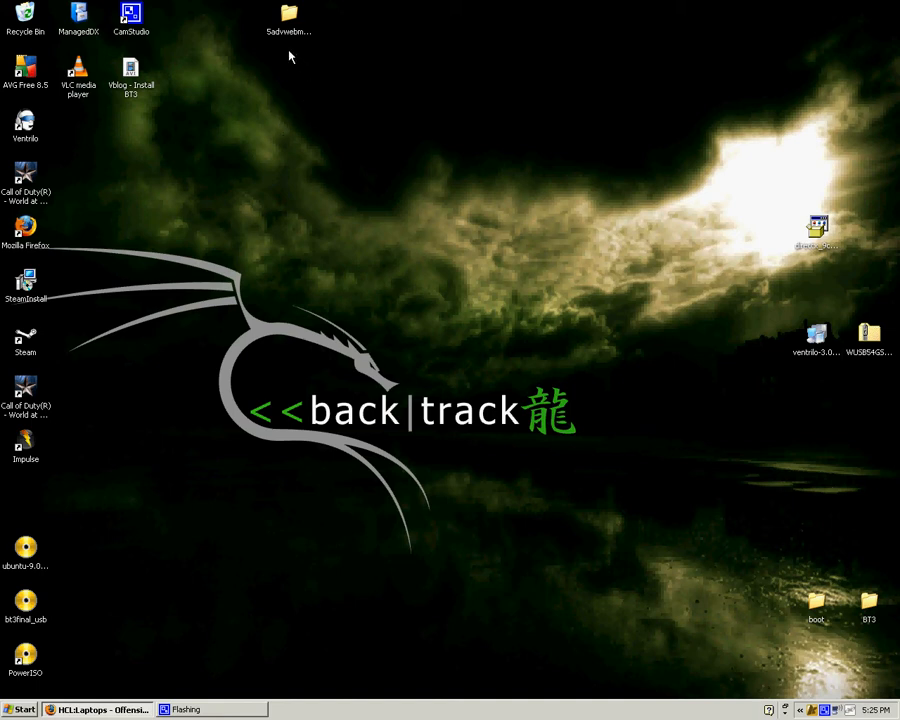
mouse_move(208, 526)
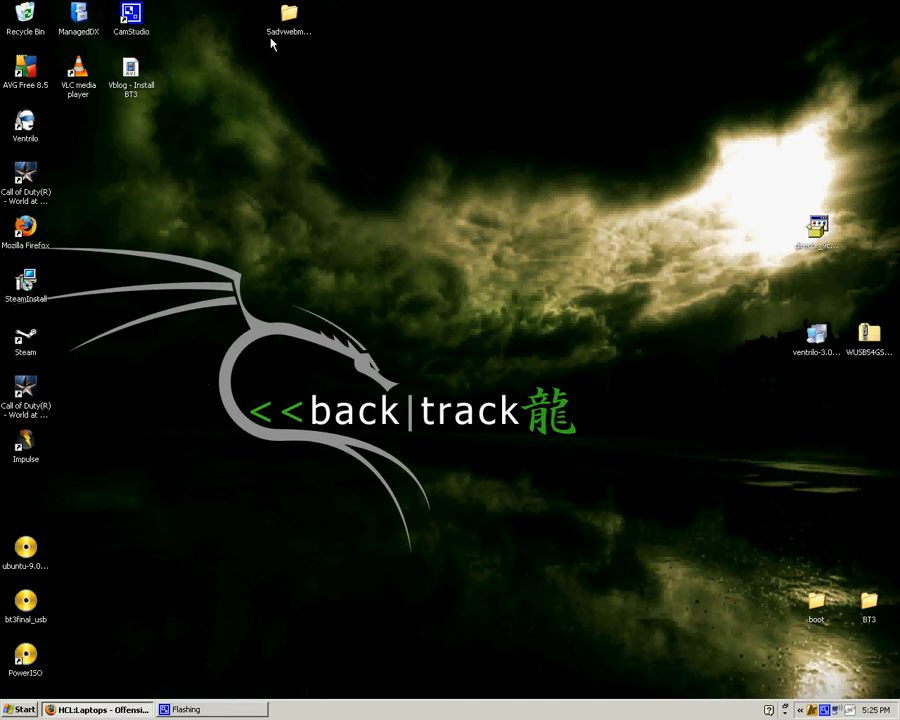
mouse_move(352, 172)
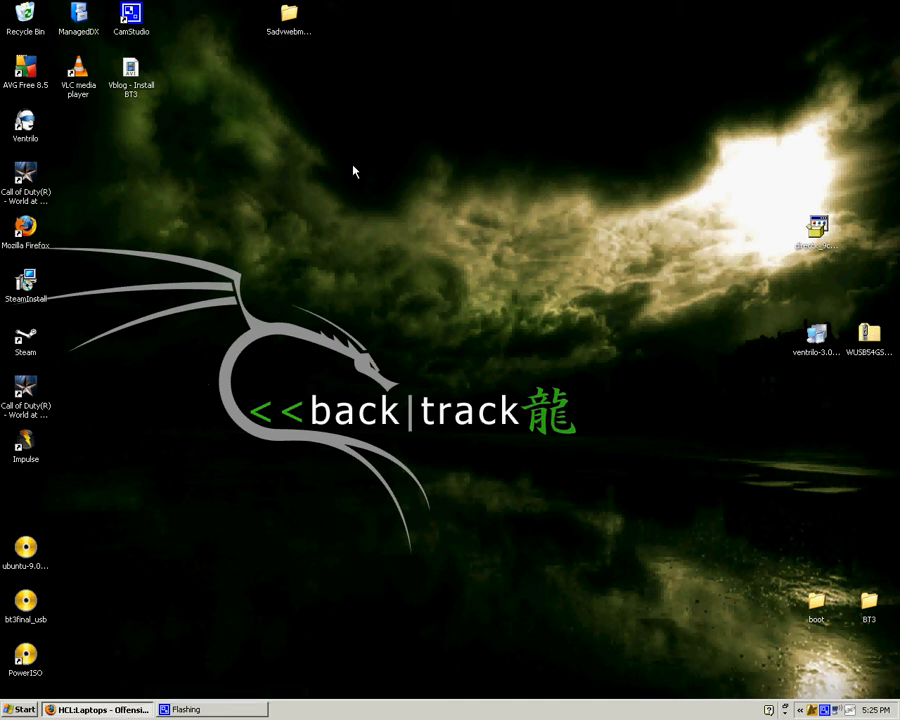
mouse_move(222, 404)
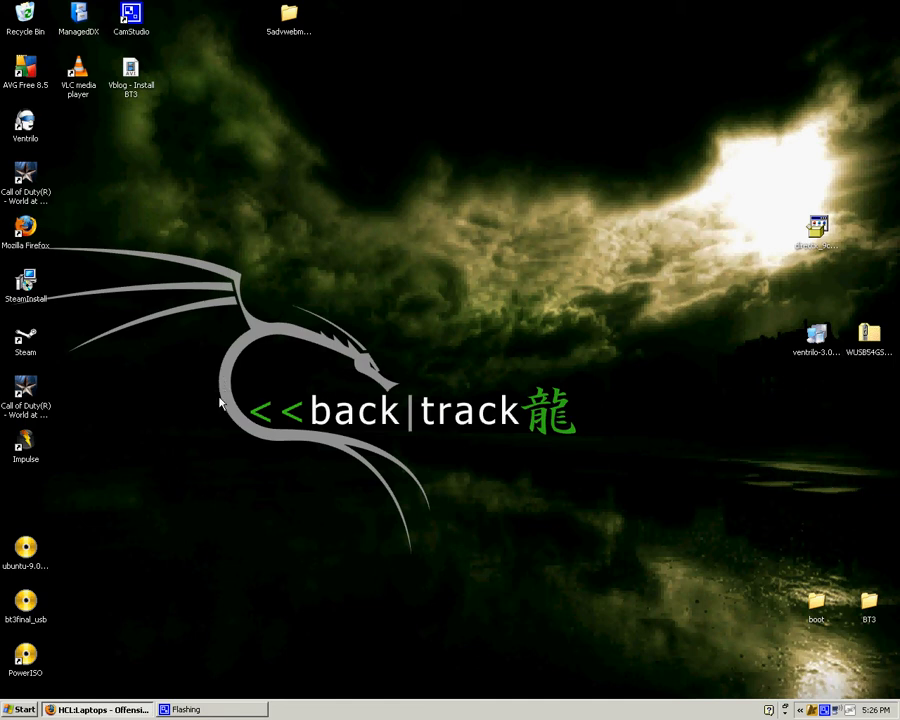
mouse_move(270, 368)
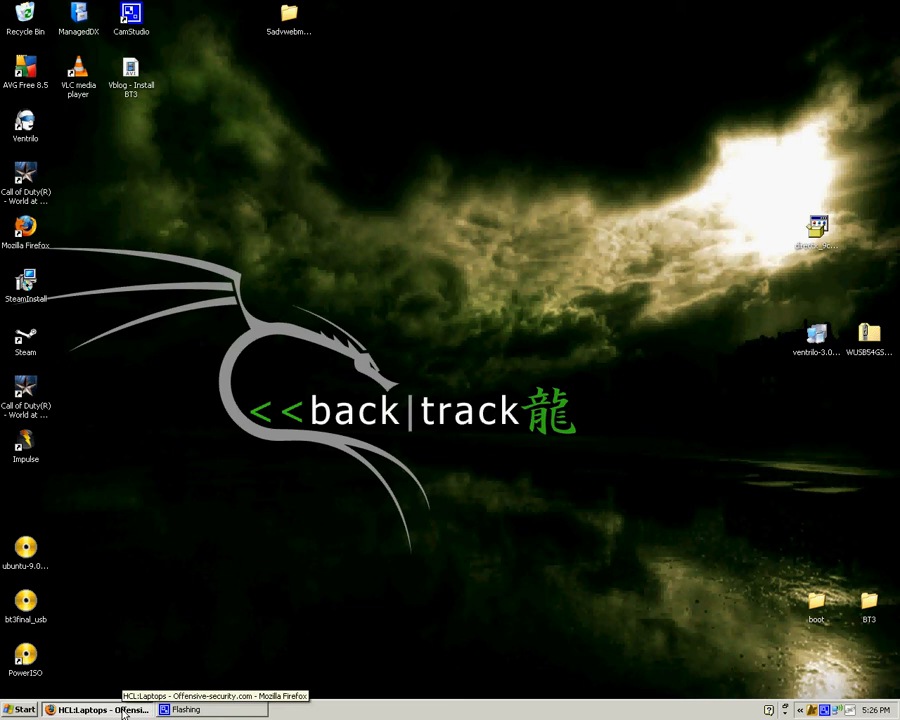
Return to Firefox's HCL:Laptops page and scroll through the supported laptop models list.
left_click(100, 708)
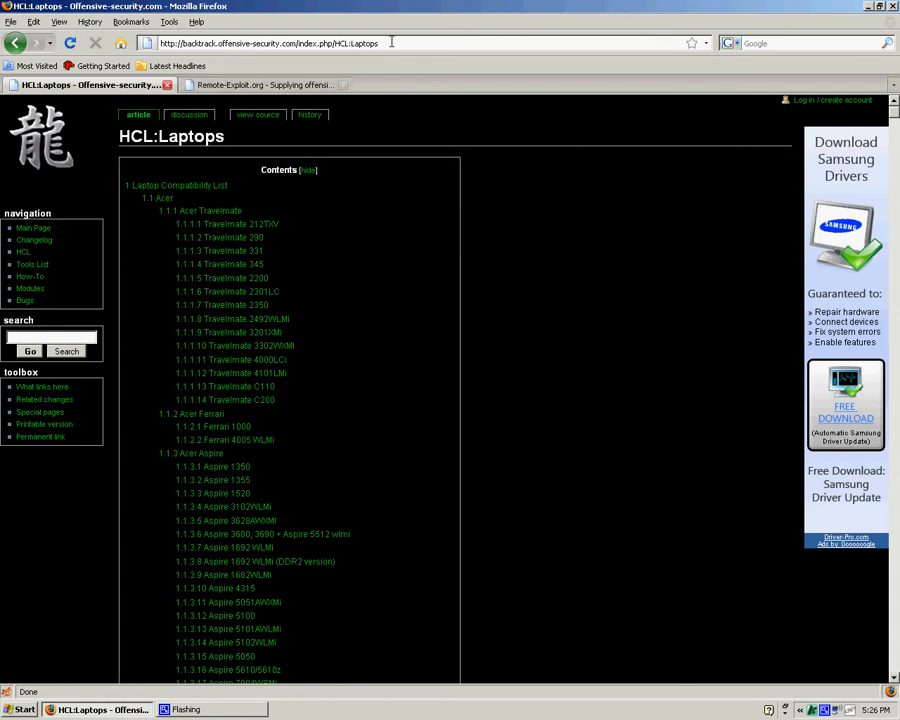
left_click(270, 44)
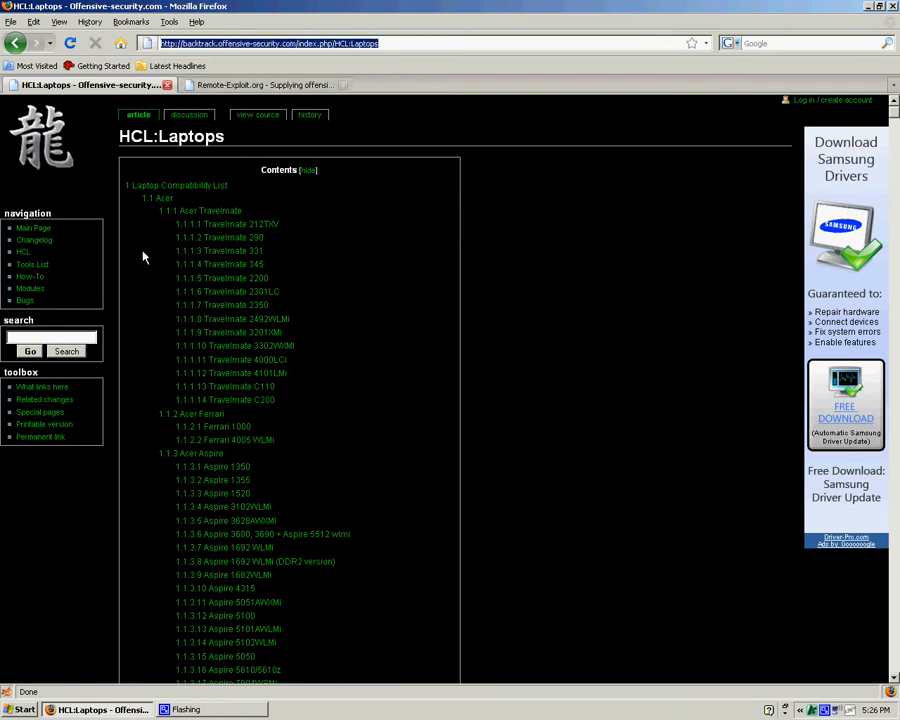
mouse_move(172, 184)
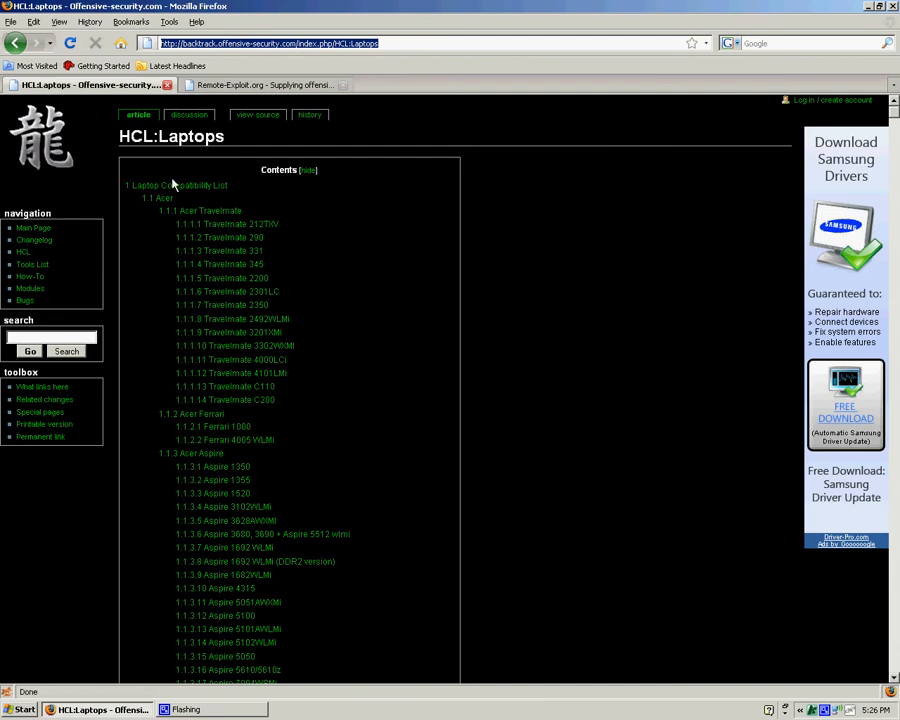
mouse_move(314, 368)
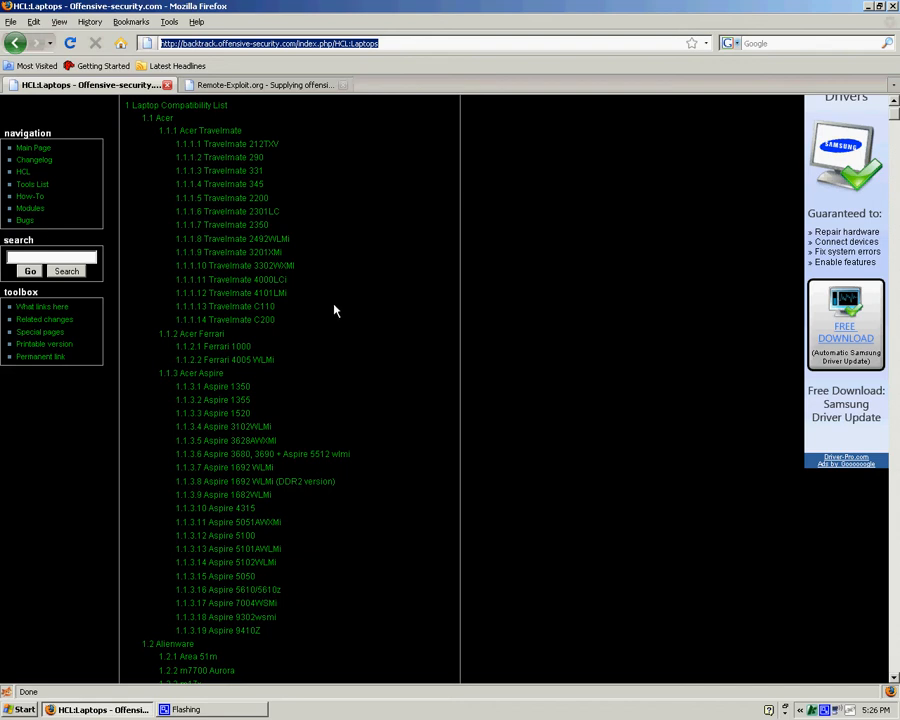
scroll("down", 3)
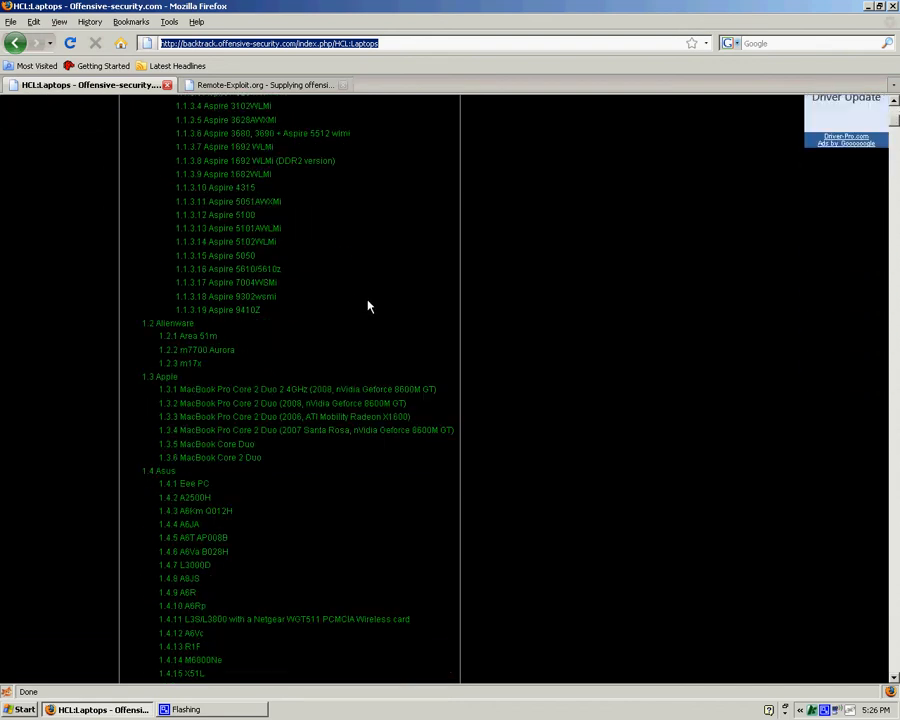
scroll("down", 3)
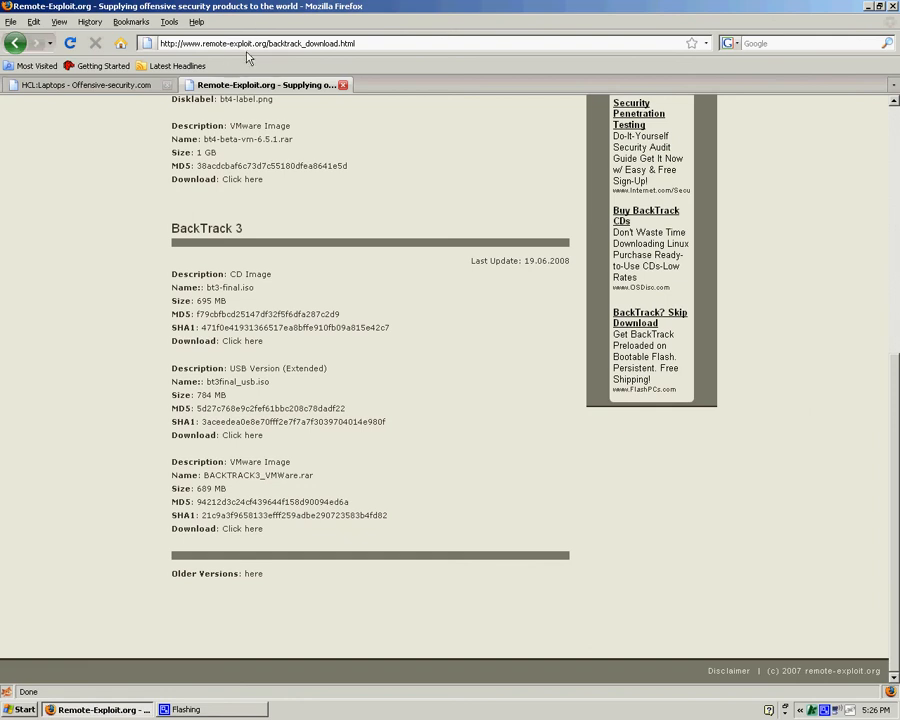
mouse_move(236, 300)
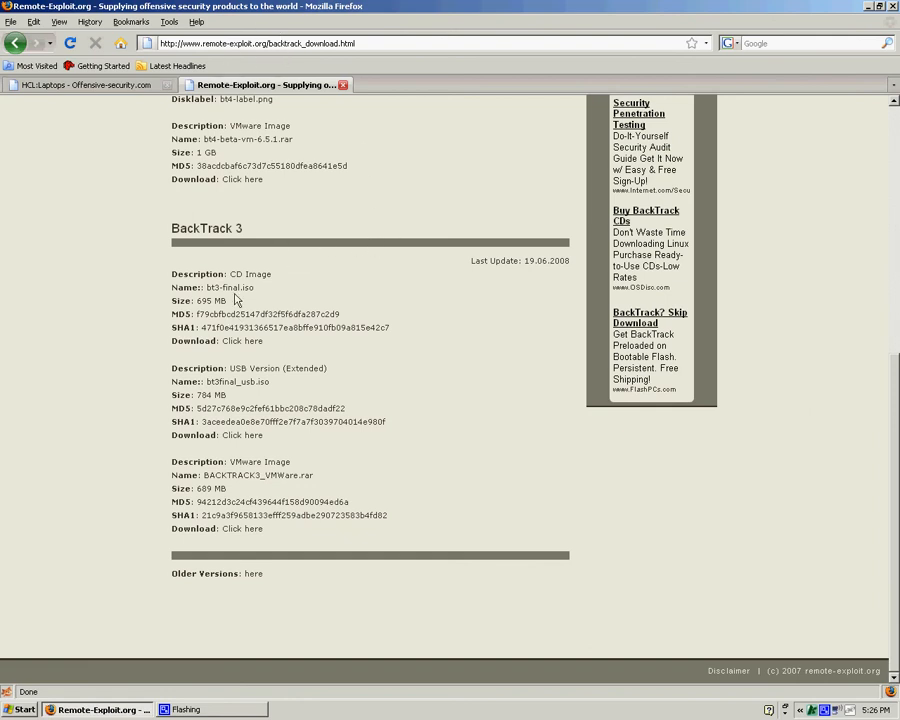
mouse_move(312, 448)
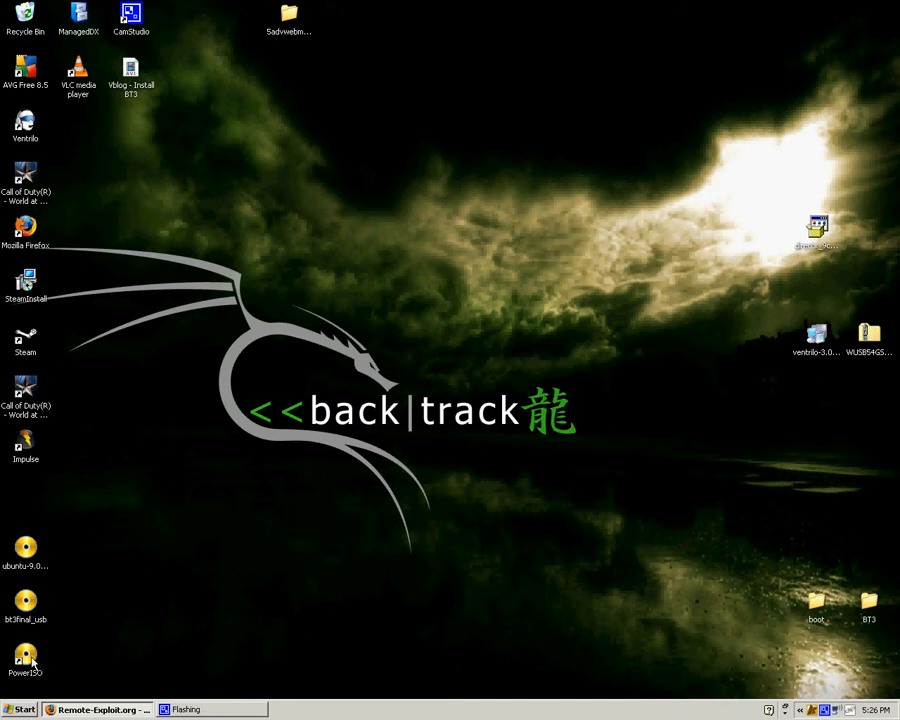
Launch PowerISO from the desktop and continue past the unregistered-version notice.
double_click(24, 660)
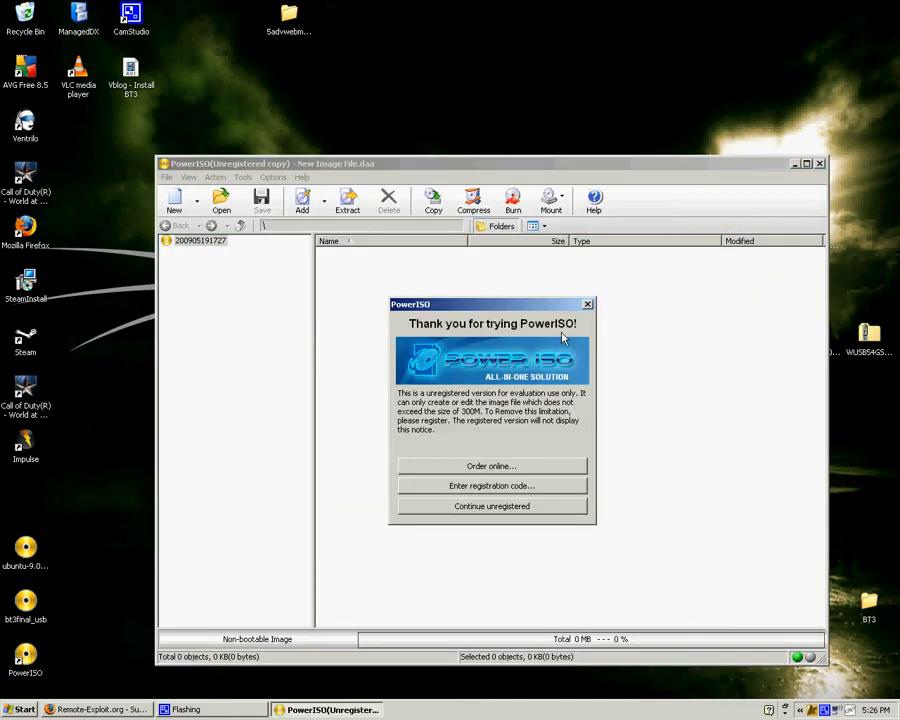
left_click(492, 506)
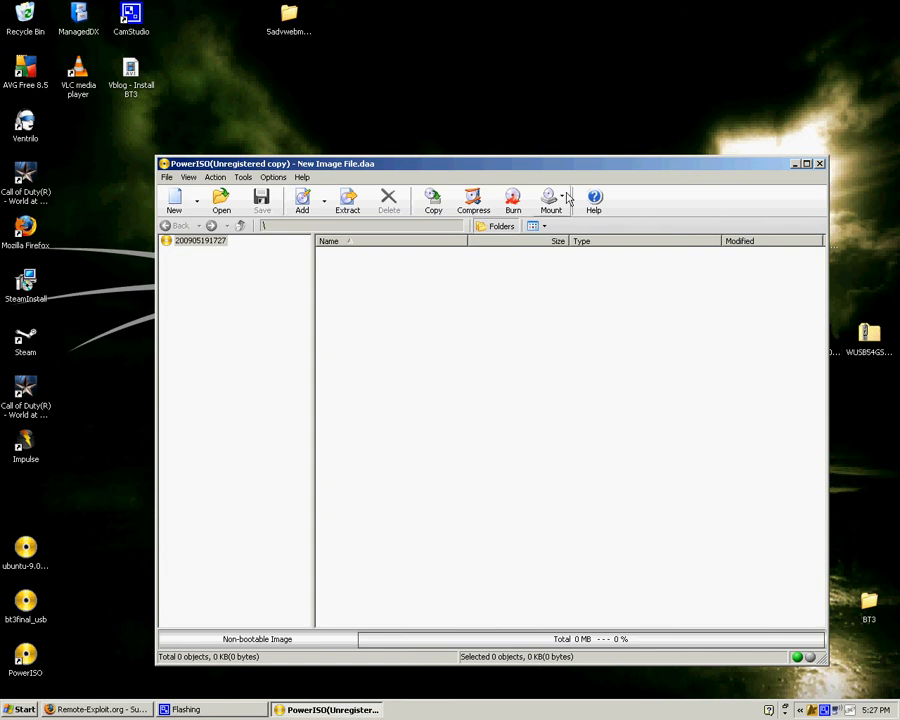
left_click(552, 200)
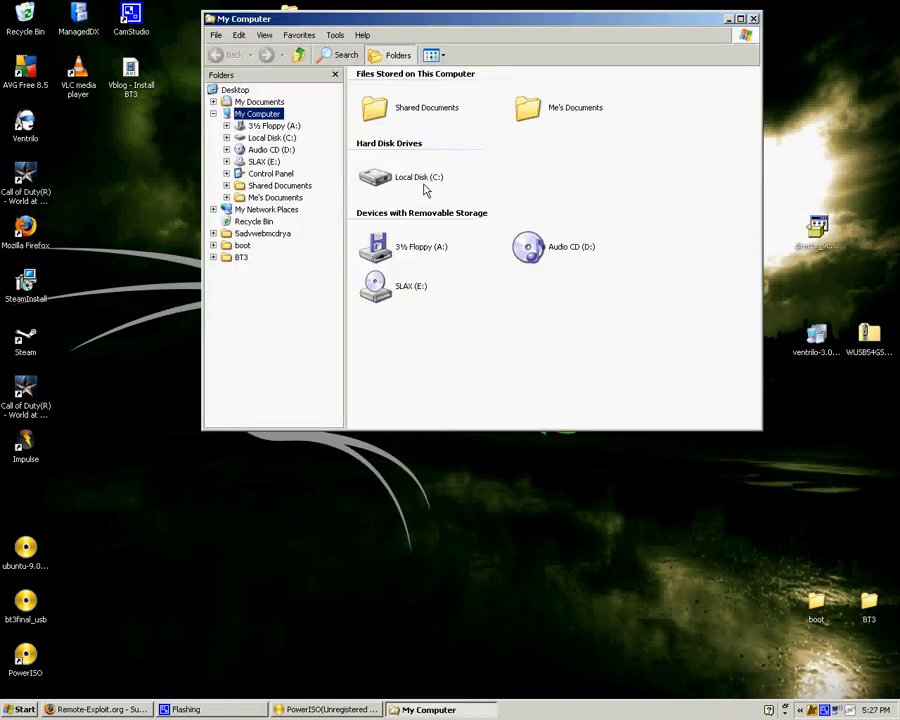
Explore the SLAX (E:) drive showing boot and BT3 folders, then minimize it to the desktop.
right_click(376, 284)
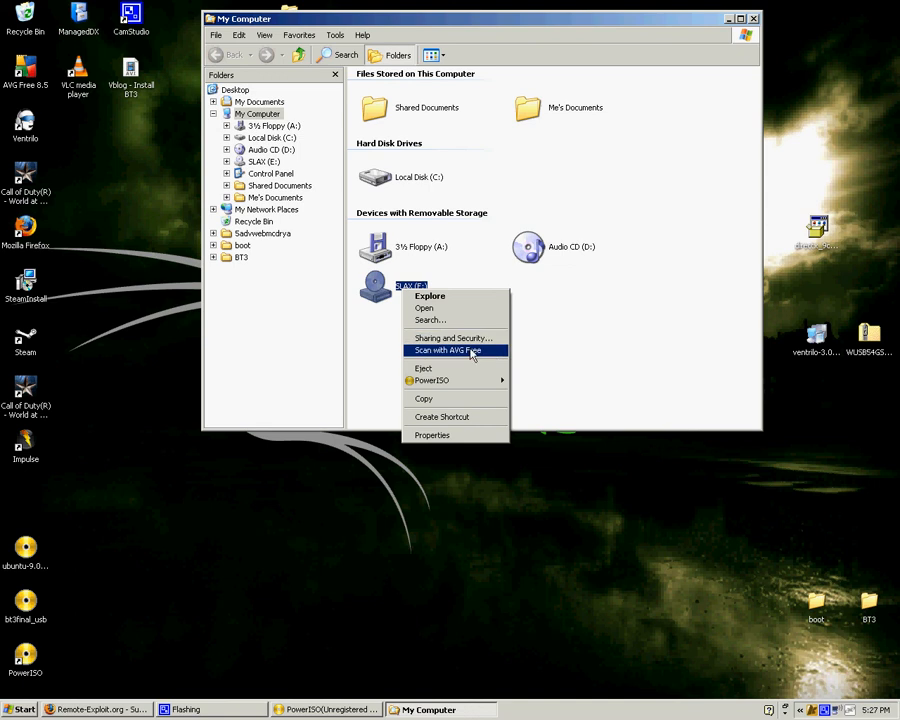
left_click(424, 308)
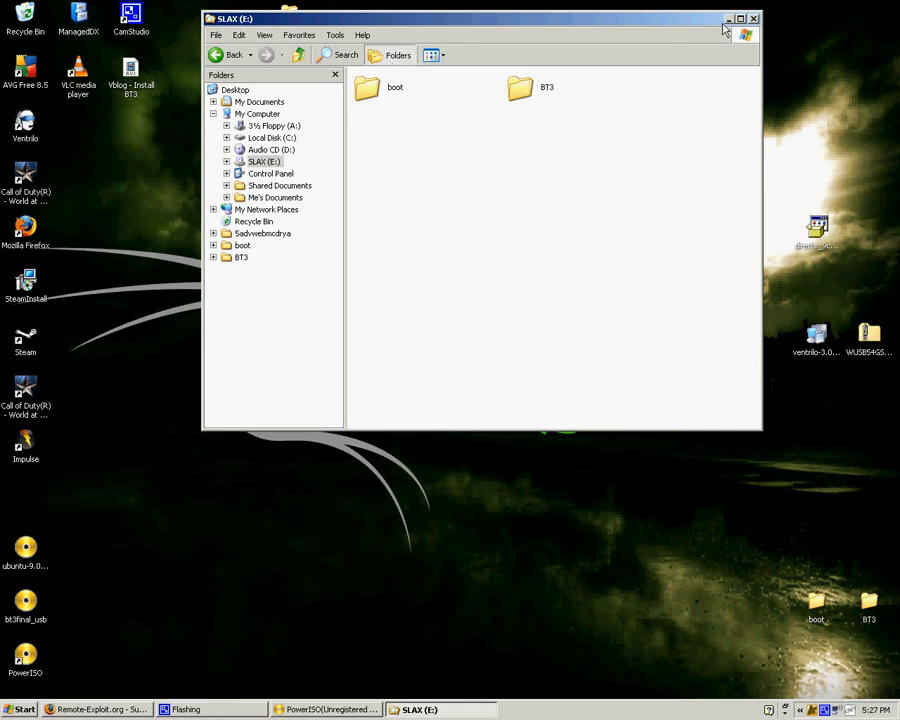
left_click(752, 18)
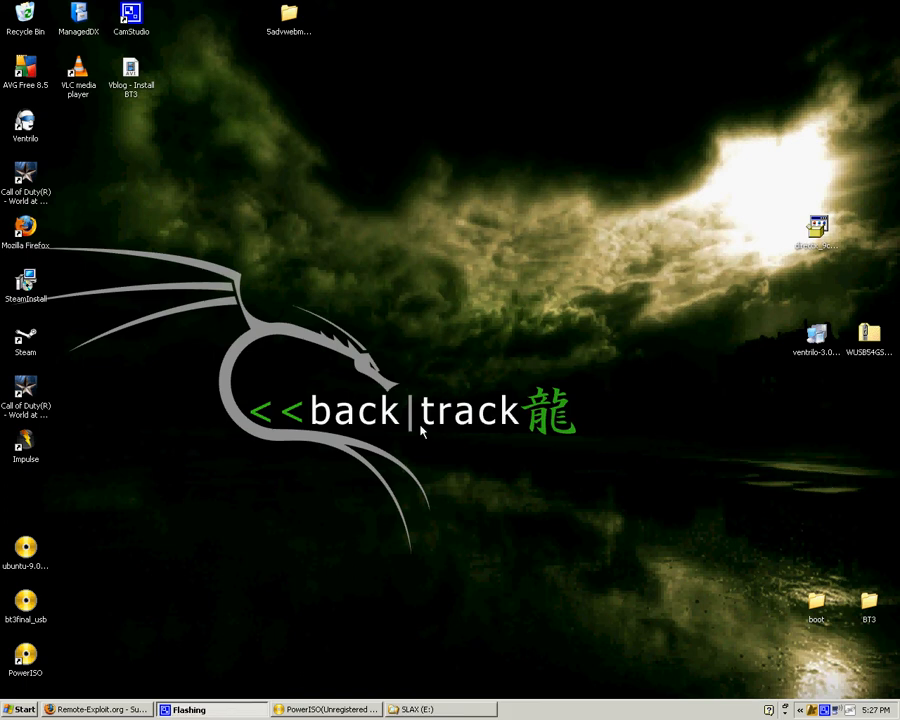
mouse_move(308, 468)
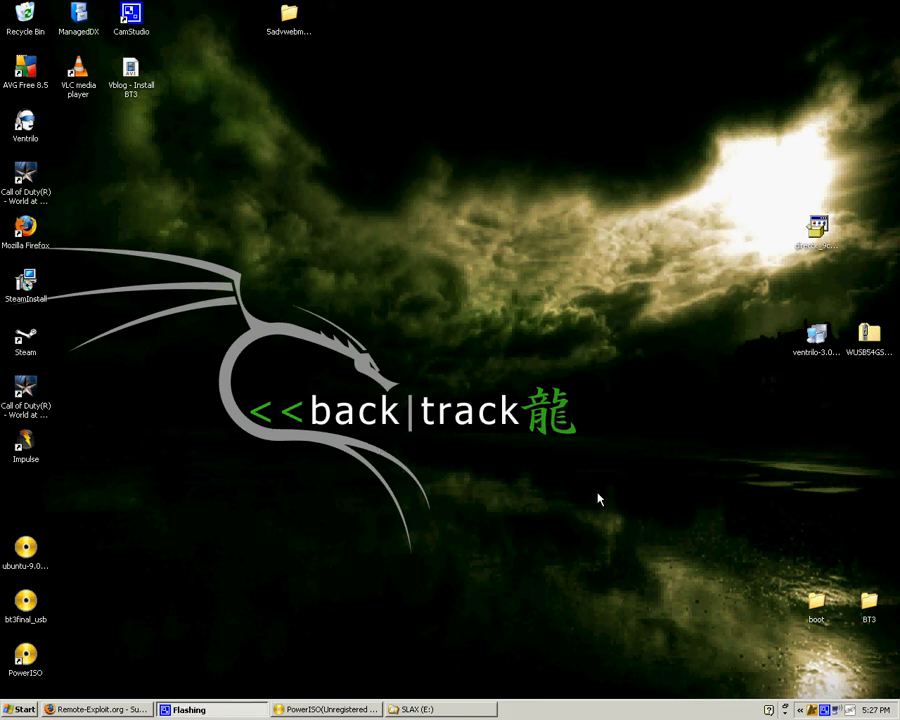
mouse_move(764, 546)
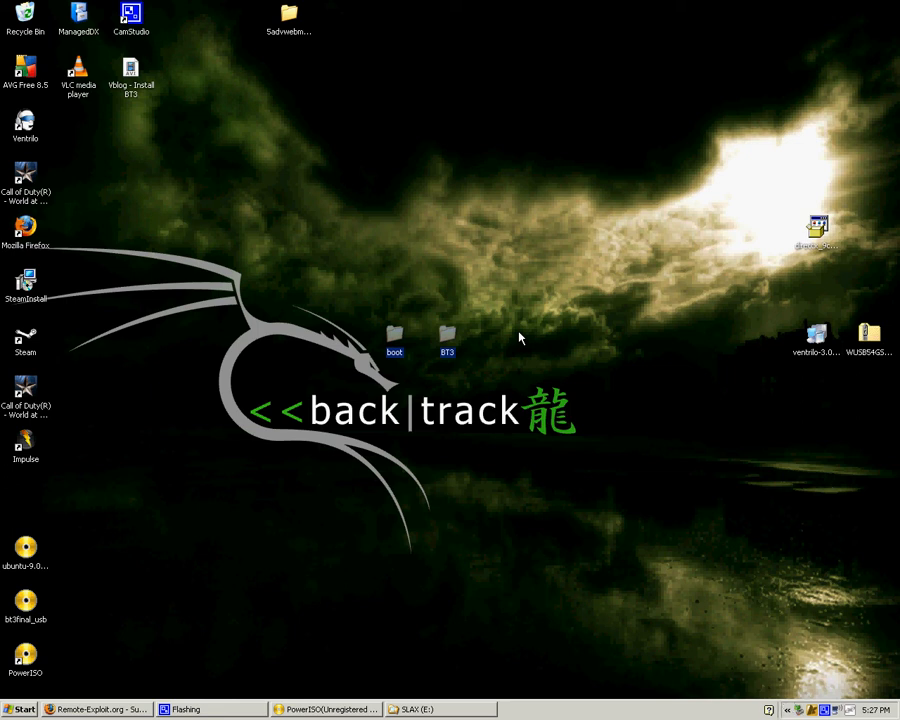
mouse_move(560, 212)
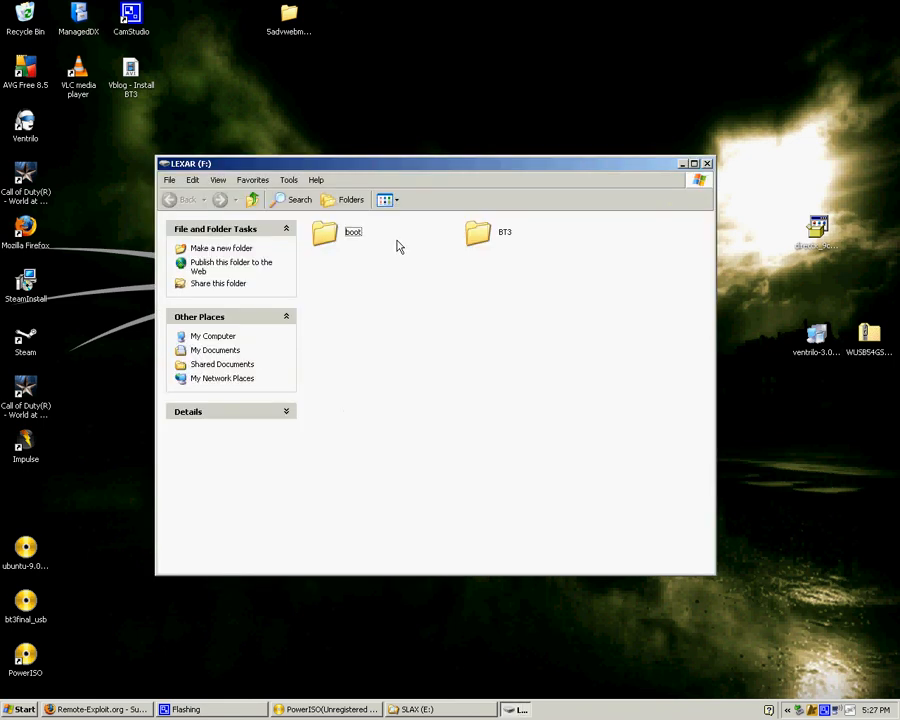
double_click(324, 232)
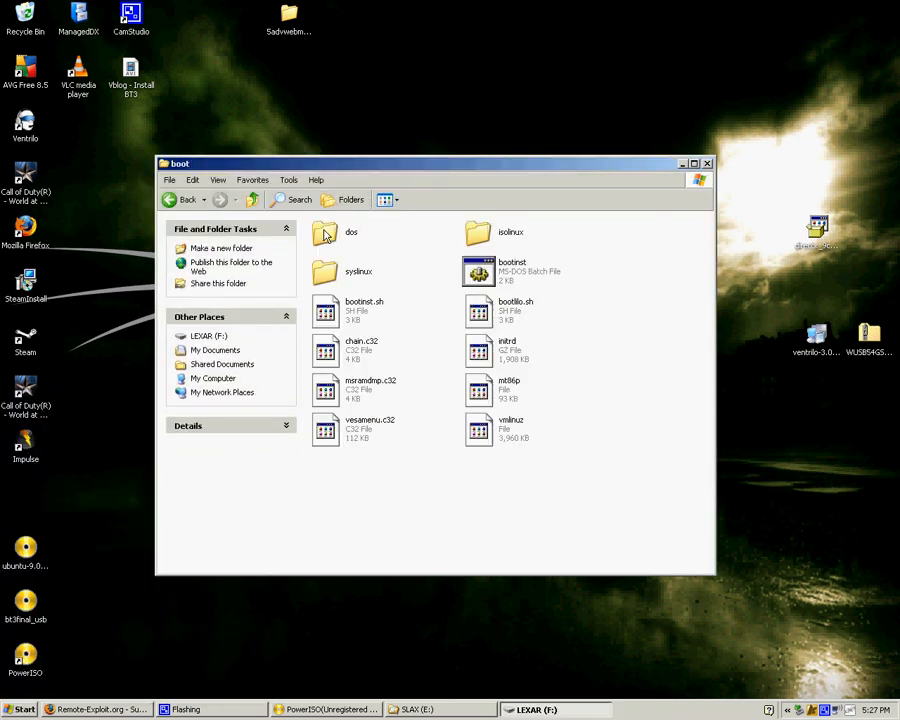
left_click(512, 270)
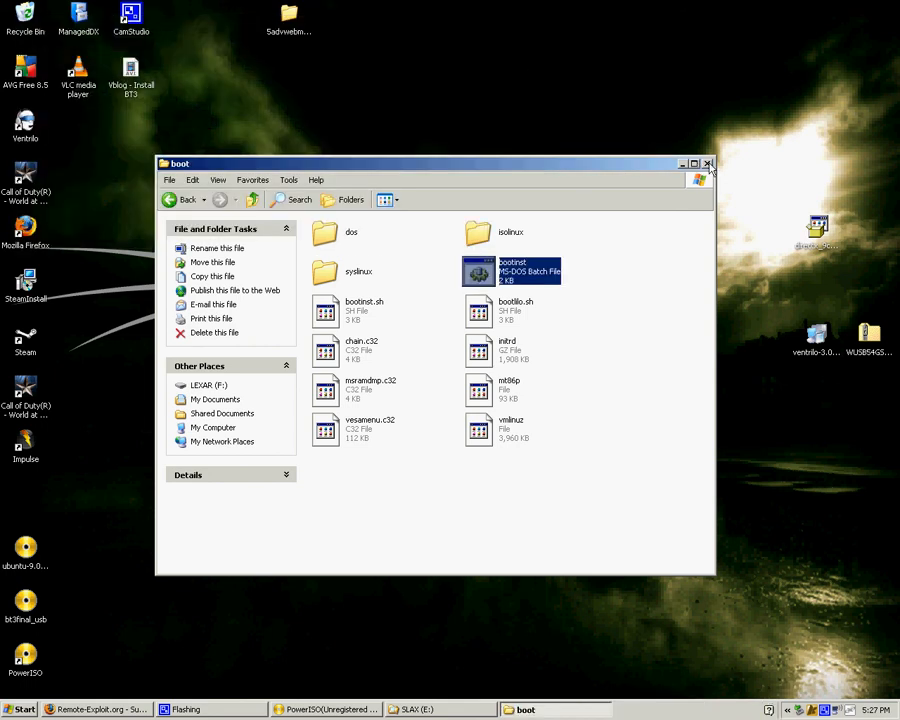
mouse_move(708, 164)
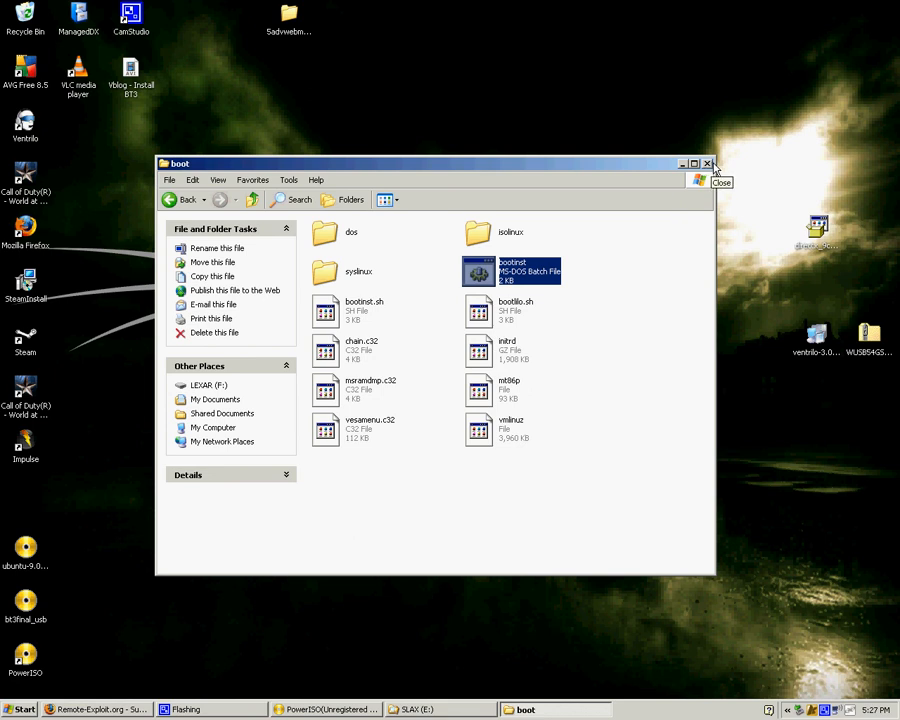
left_click(708, 164)
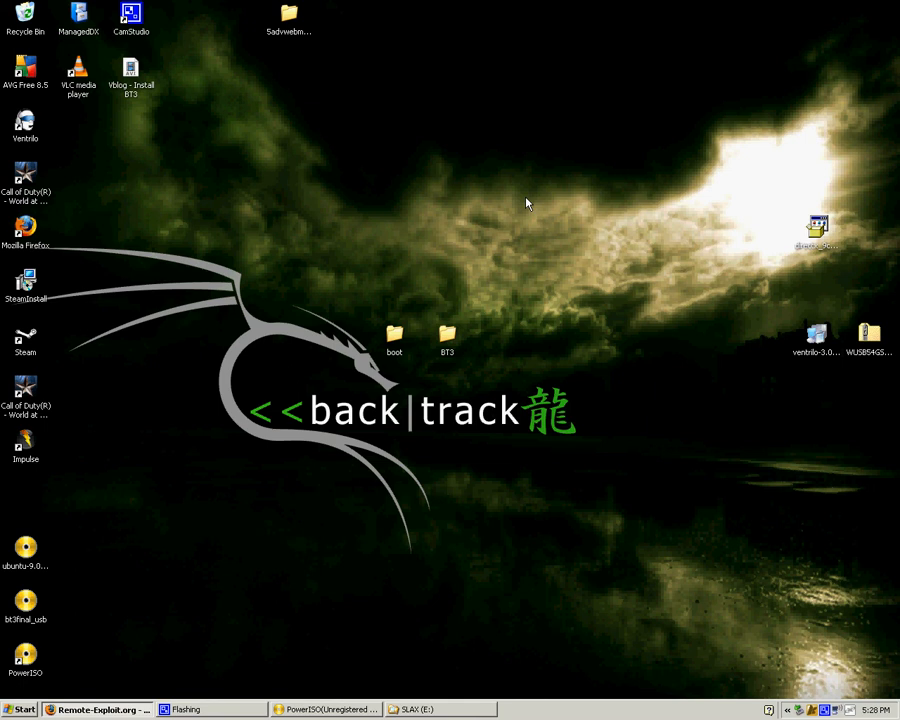
mouse_move(482, 238)
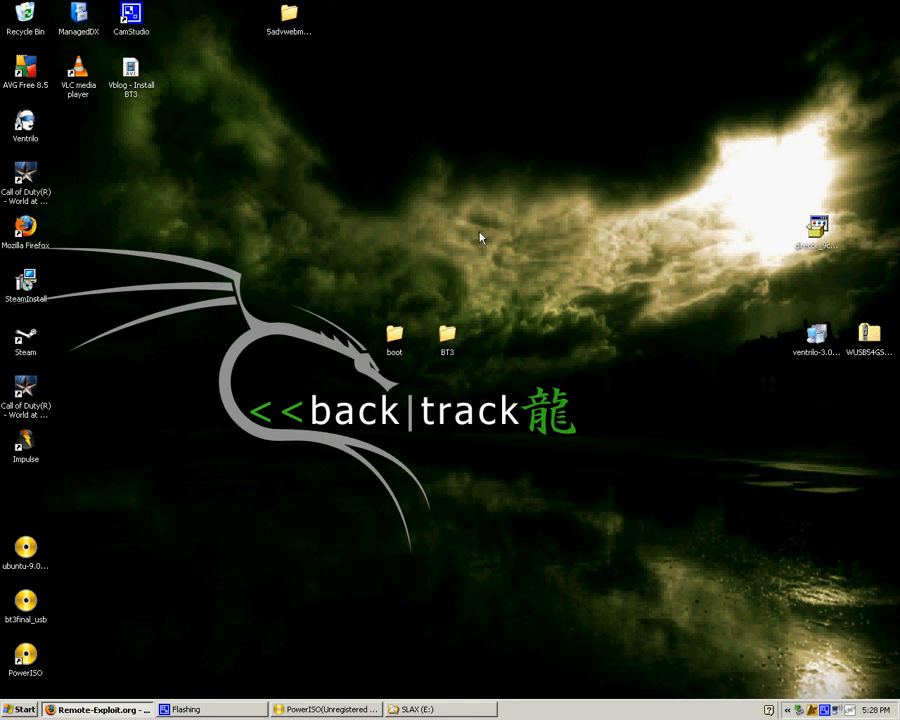
mouse_move(392, 270)
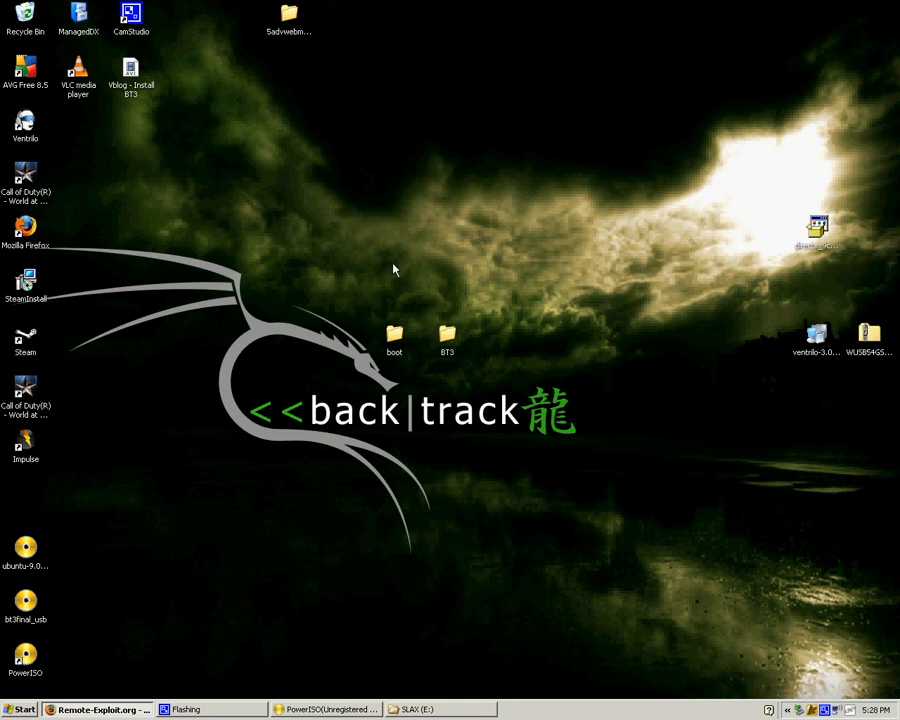
mouse_move(316, 310)
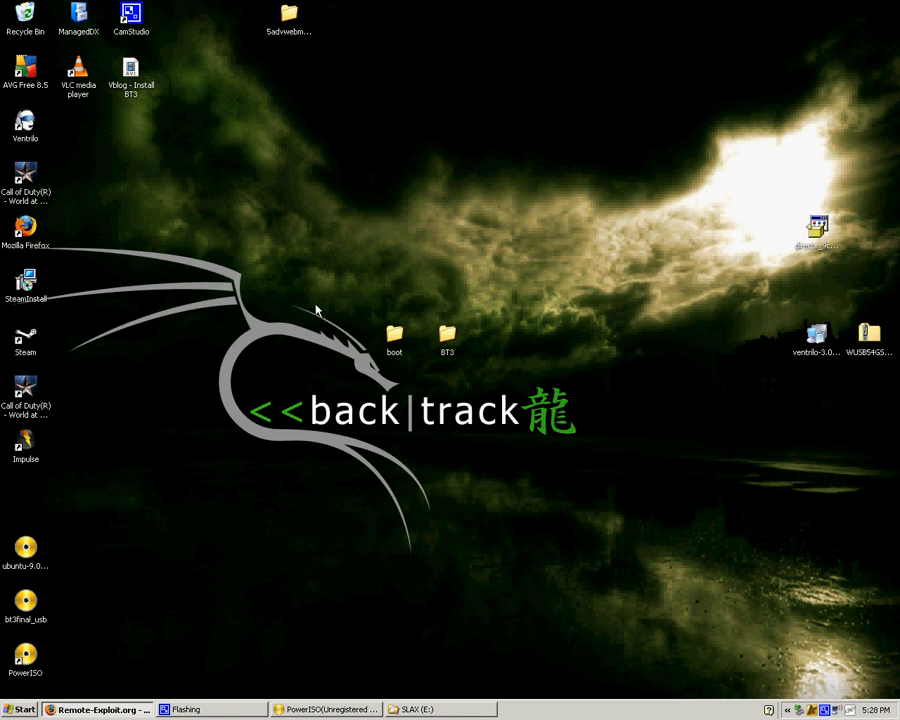
mouse_move(312, 332)
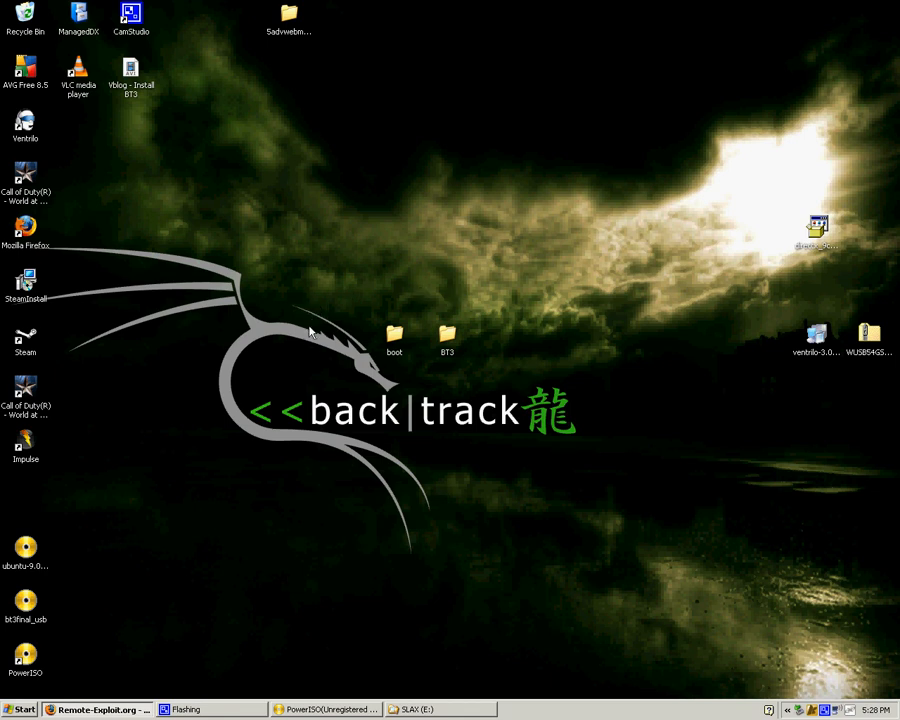
mouse_move(404, 588)
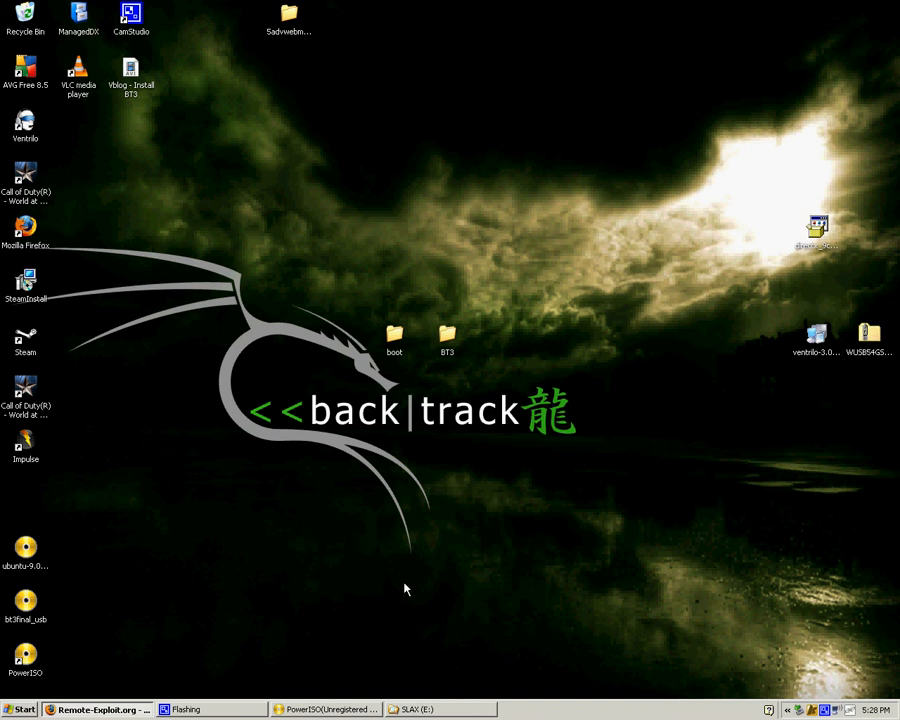
mouse_move(502, 274)
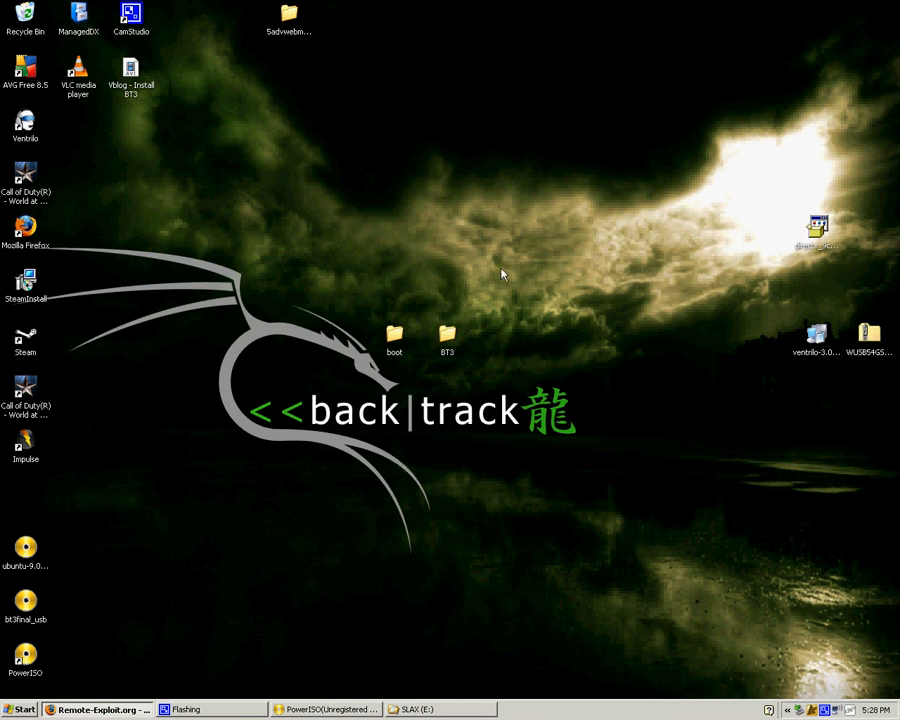